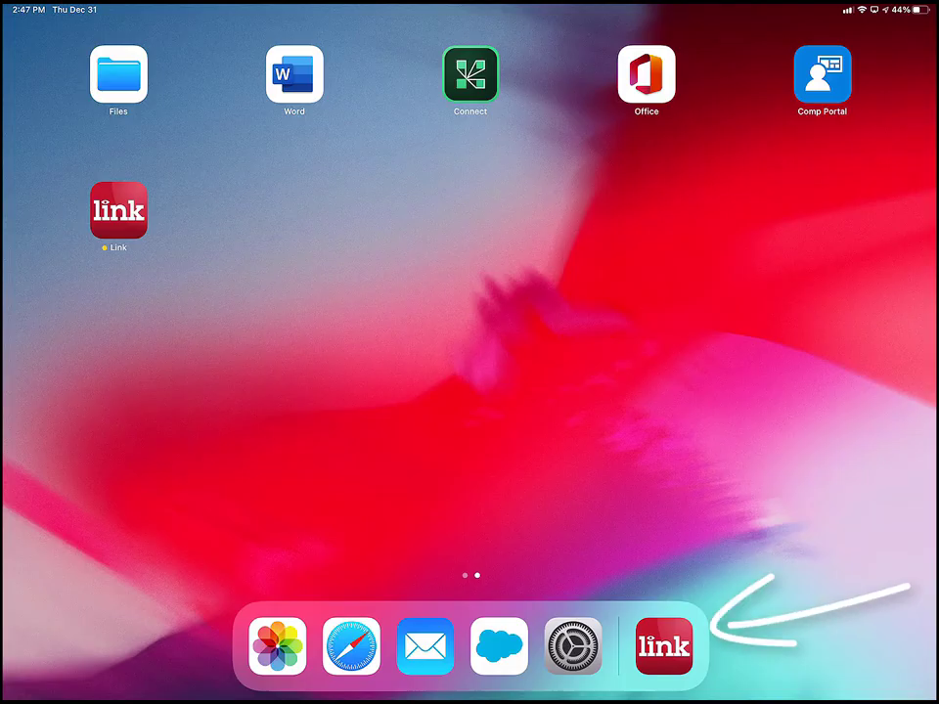
- Launch the Link app from the iPad Dock
click(664, 646)
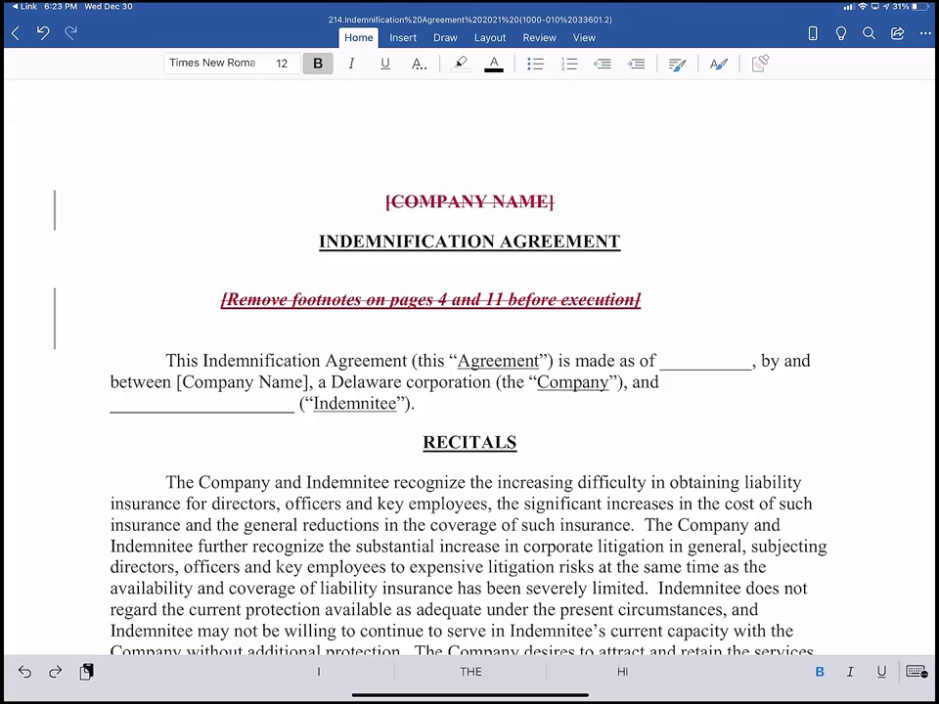
- Insert 'MERCURY SYSTEMS' as a tracked change, then open the Asset Purchase Agreement.nrl attachment
text(MERCURY)
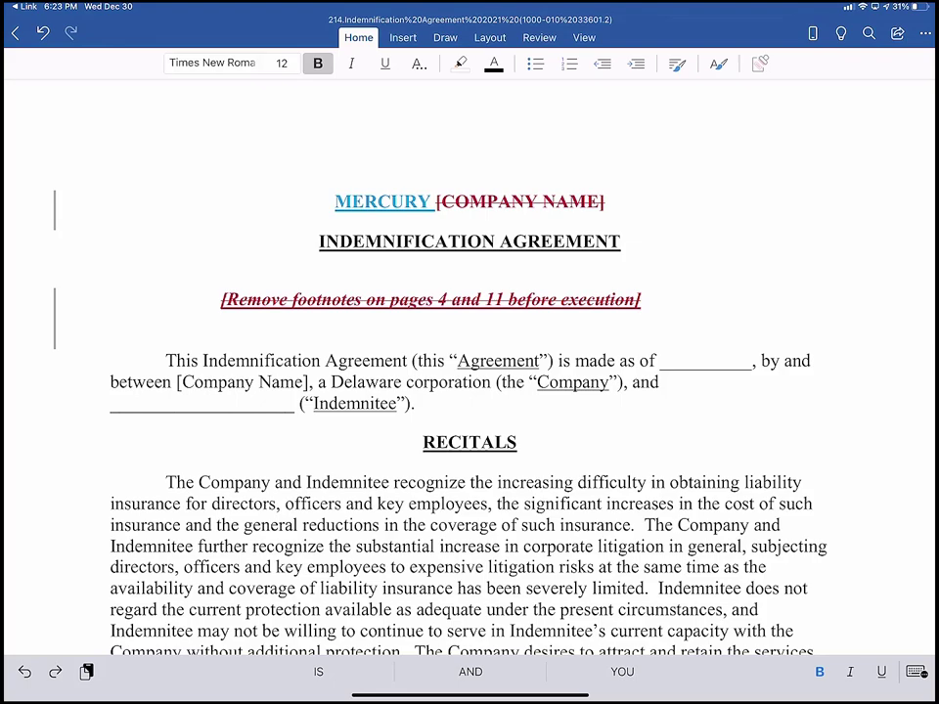
text(SYSTEMS)
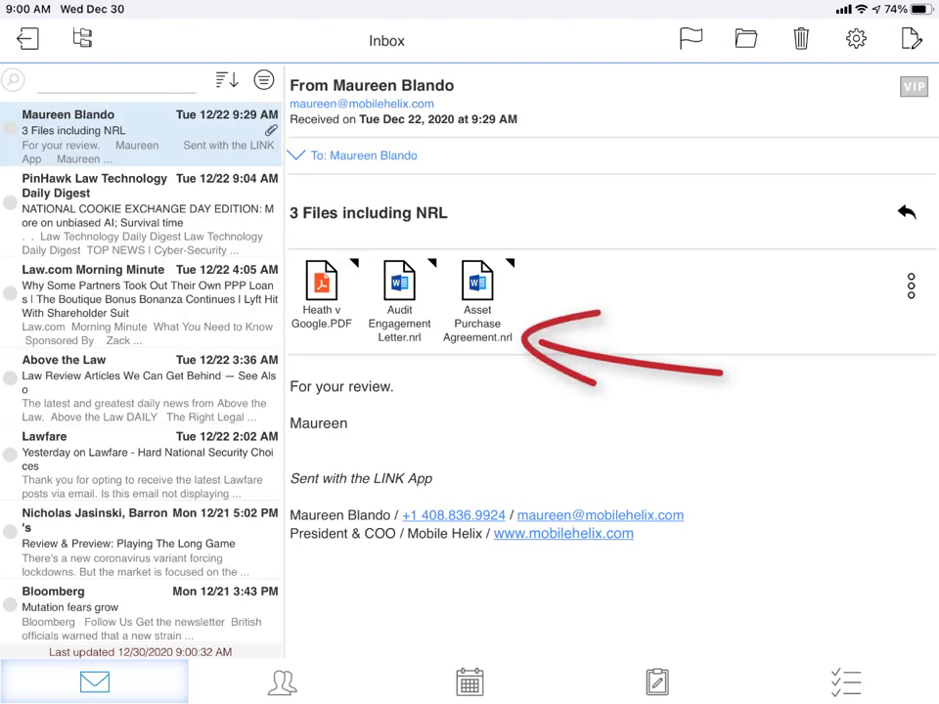
click(477, 287)
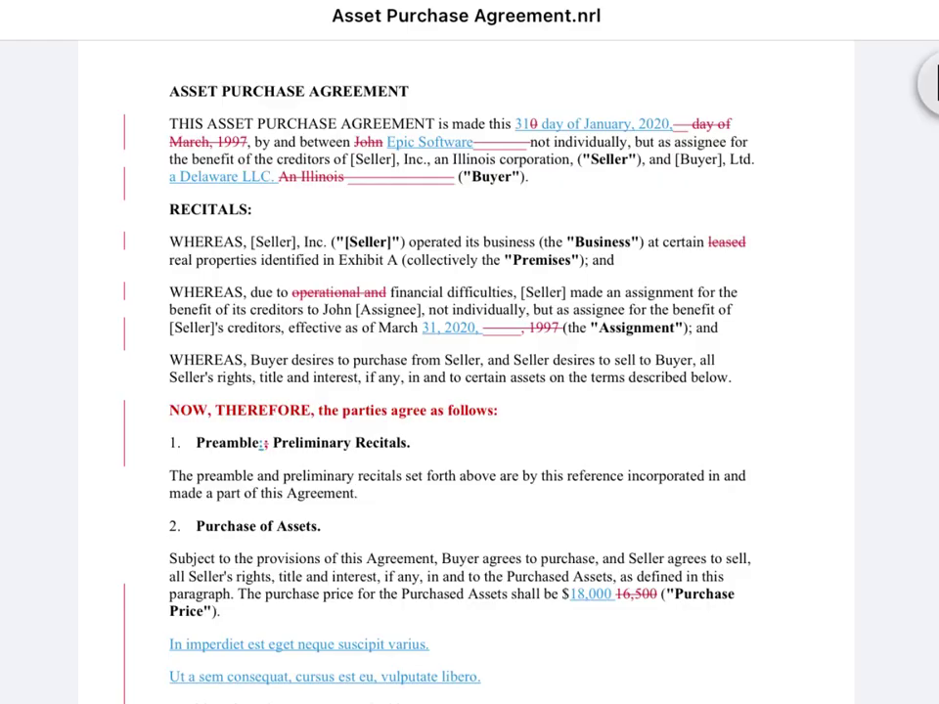